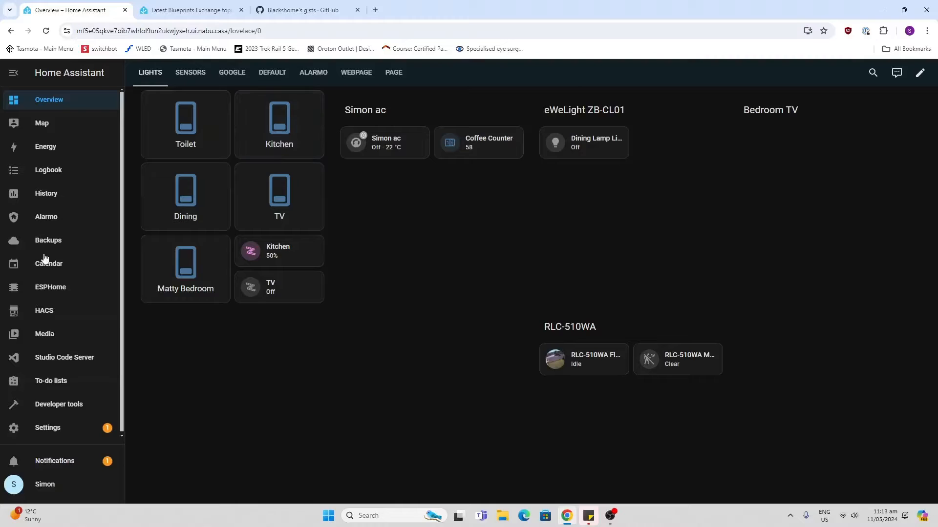
Review the May 2 'Rubbish' event in the Calendar and dismiss its details
click(48, 264)
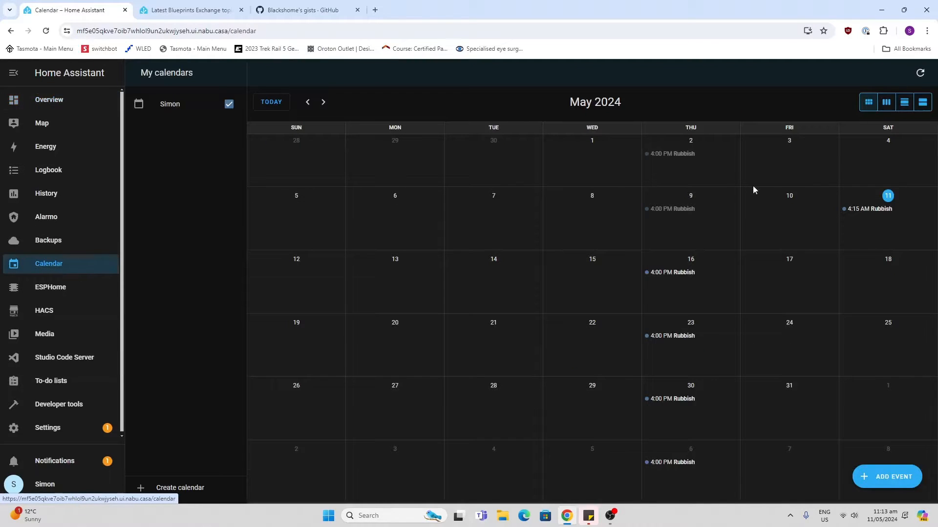
mouse_move(526, 276)
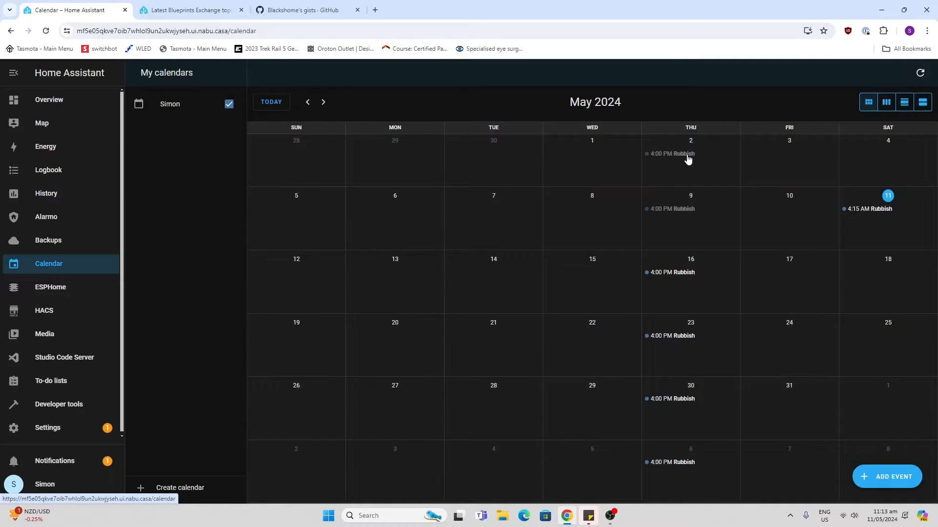
click(671, 154)
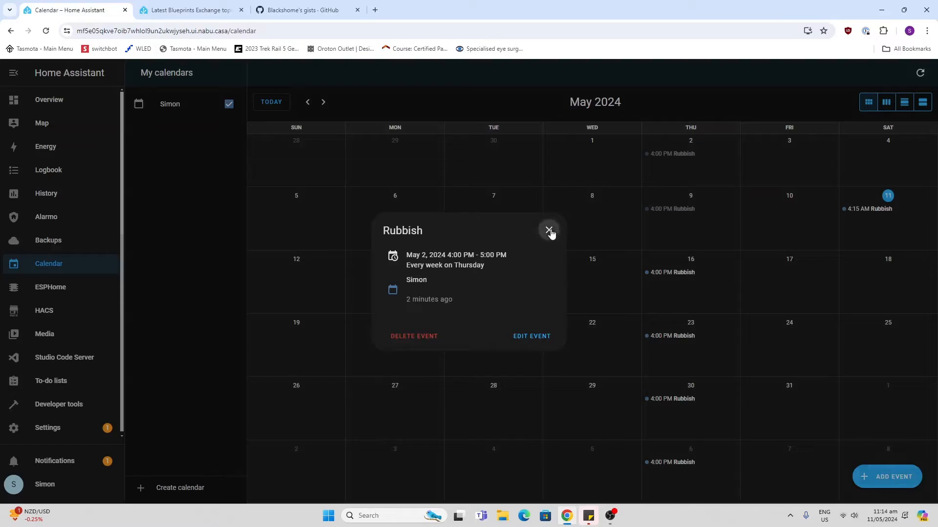
click(548, 231)
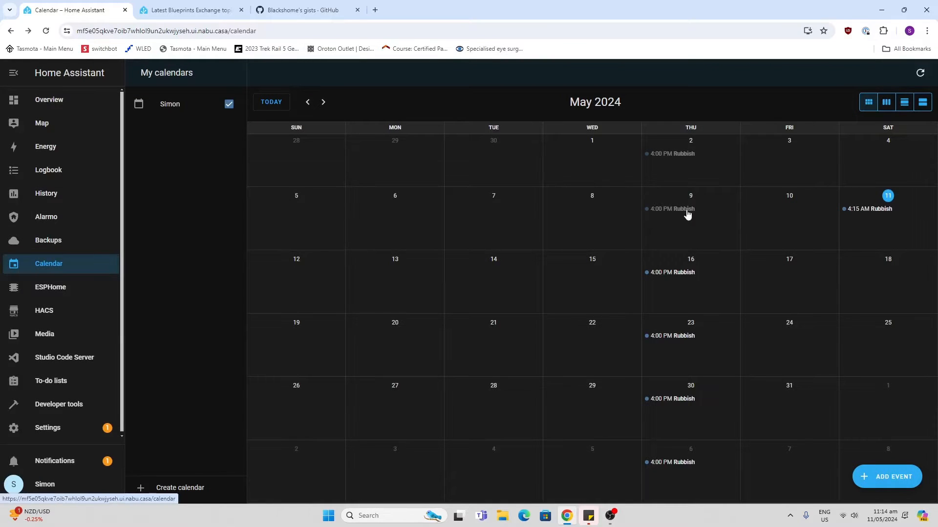
mouse_move(18, 467)
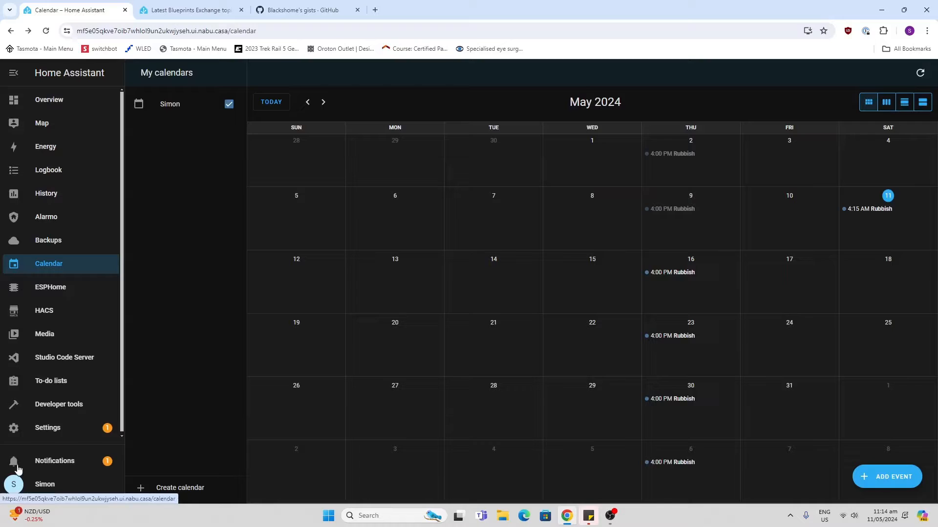
Go to Settings > Automations & scenes to show the automations list
click(46, 429)
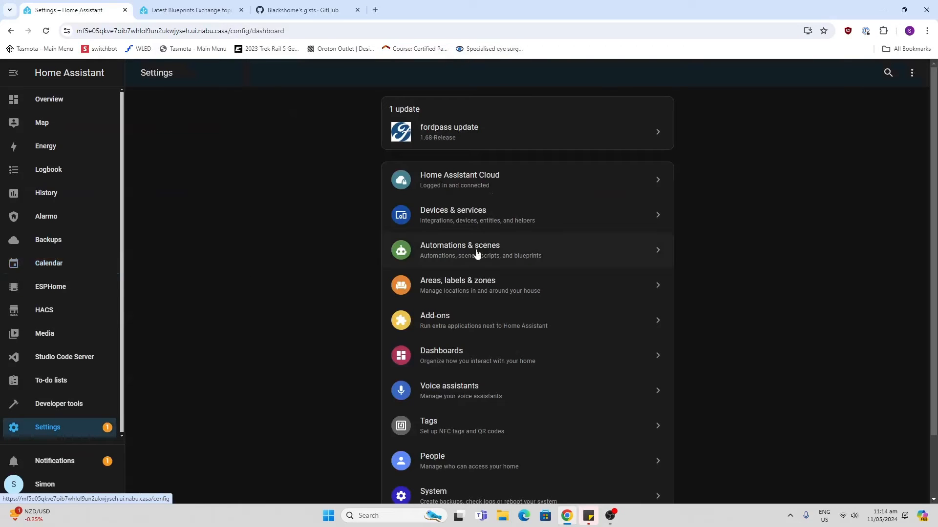
click(459, 249)
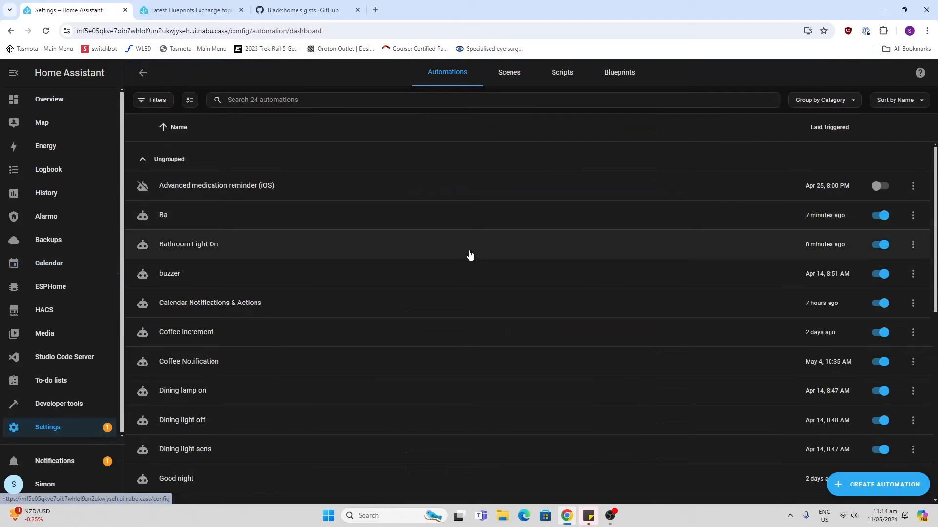
mouse_move(467, 312)
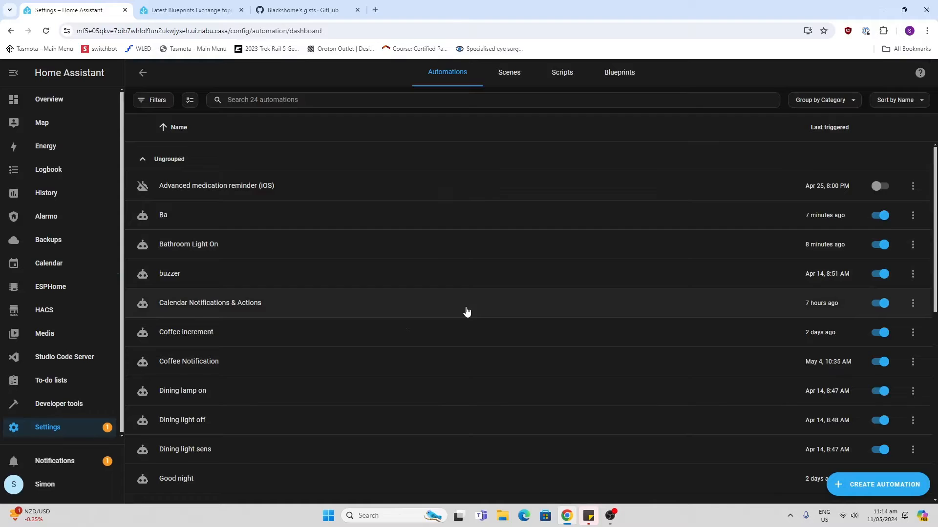
Open 'Calendar Notifications & Actions' and scroll to its calendar and 'Rubbish' key word settings
click(209, 303)
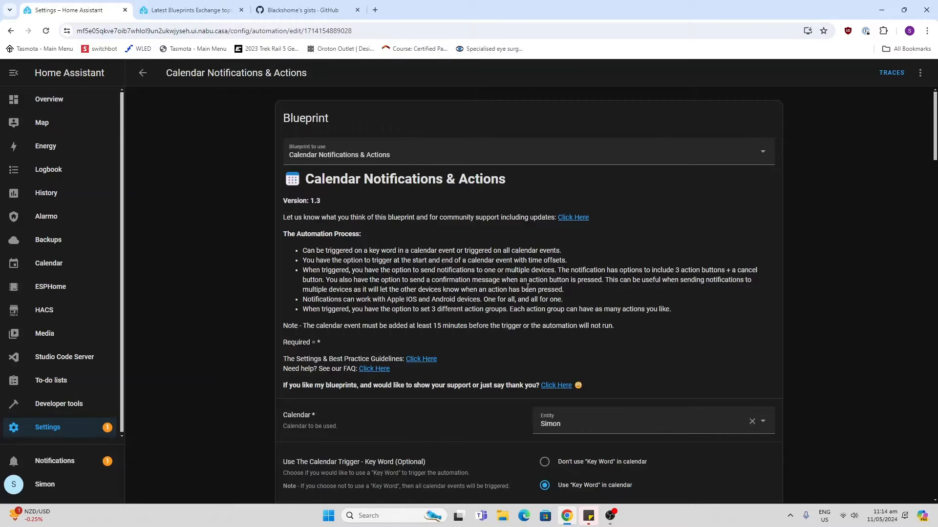
mouse_move(725, 270)
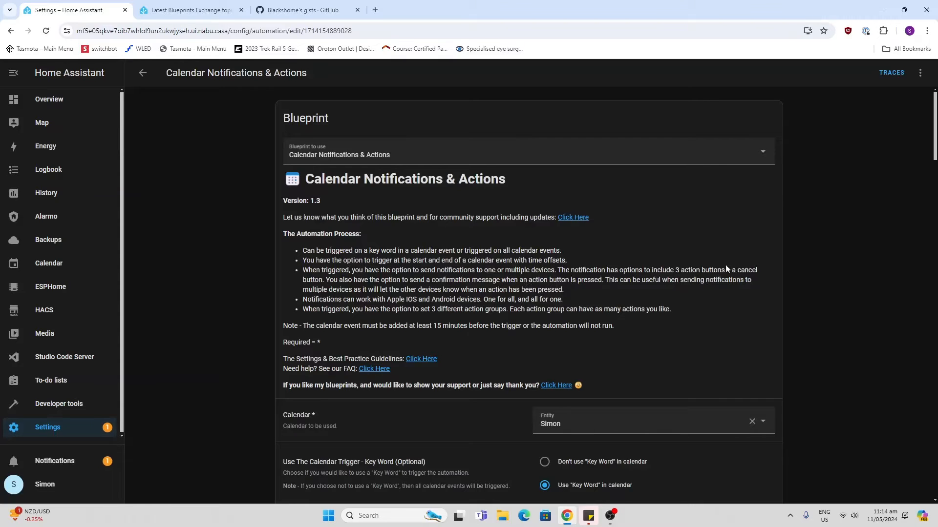
mouse_move(737, 312)
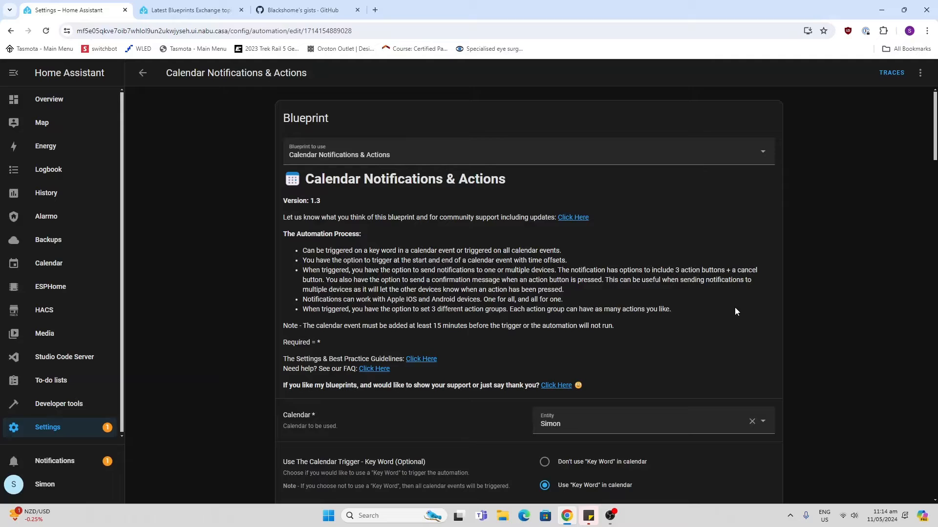
mouse_move(385, 292)
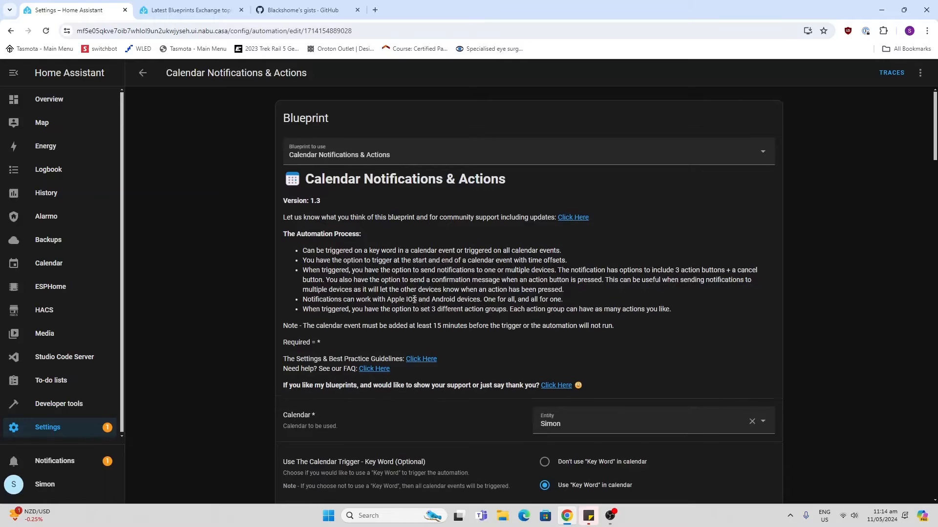
scroll(down, 3)
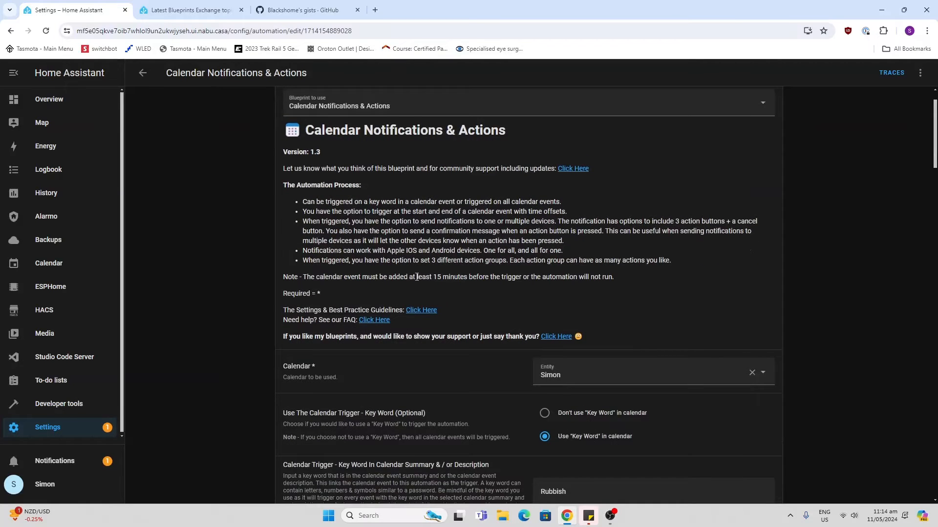
scroll(down, 3)
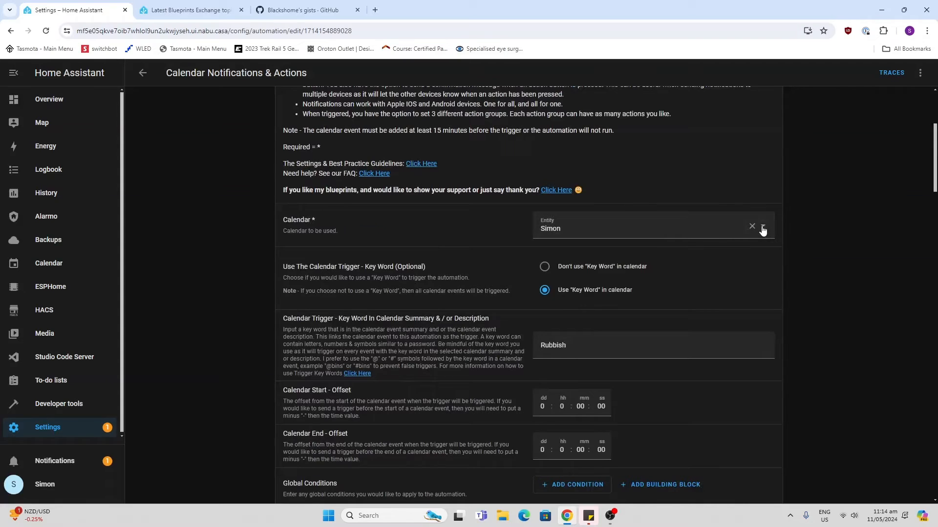
click(651, 228)
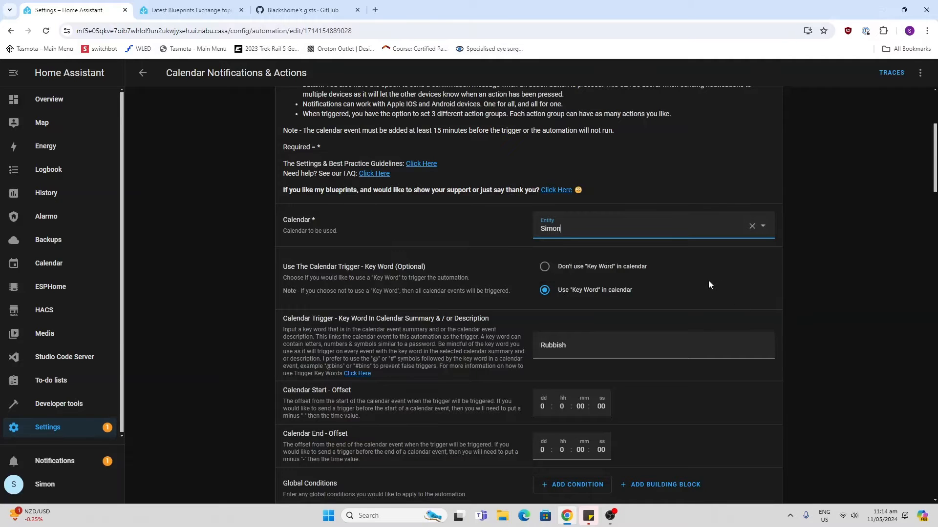
scroll(down, 3)
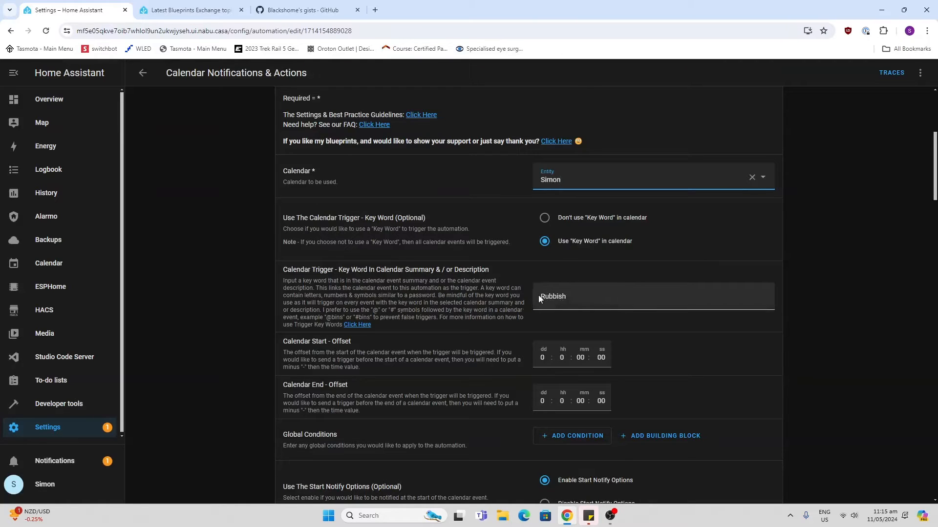
click(571, 297)
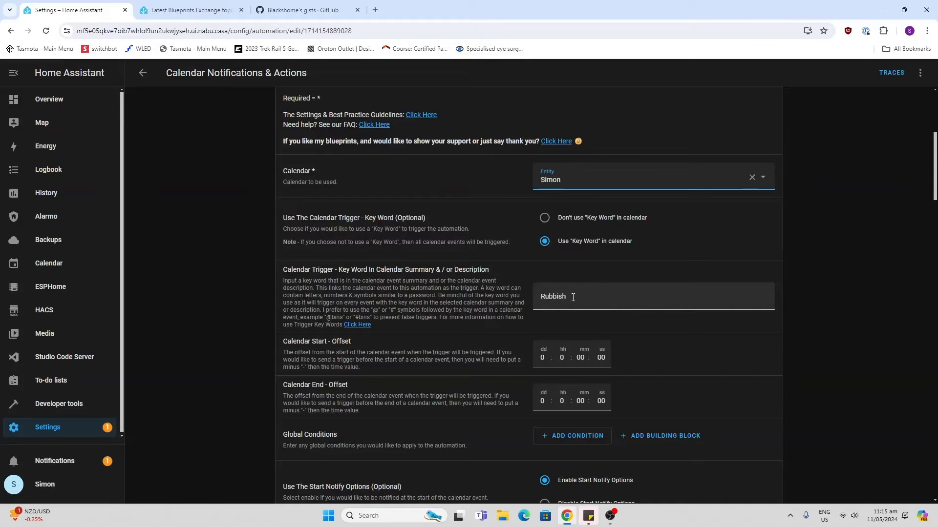
scroll(down, 3)
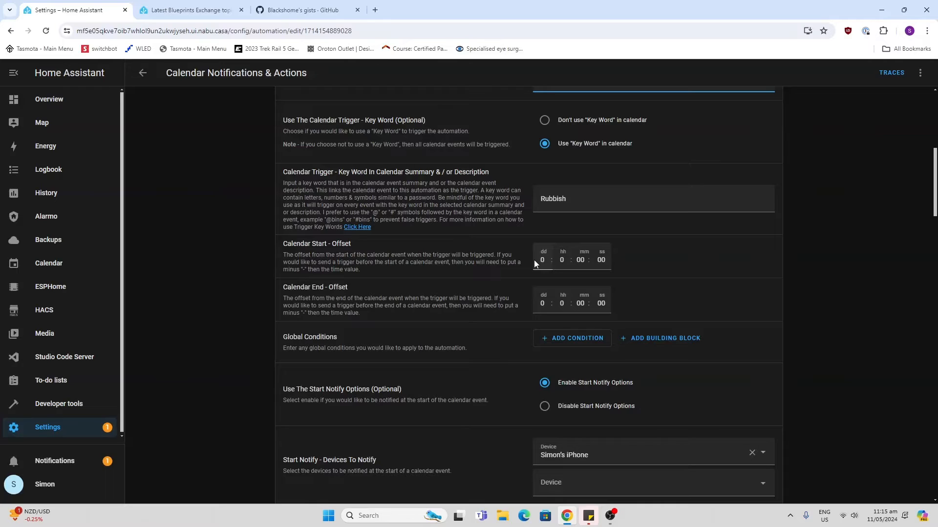
mouse_move(587, 370)
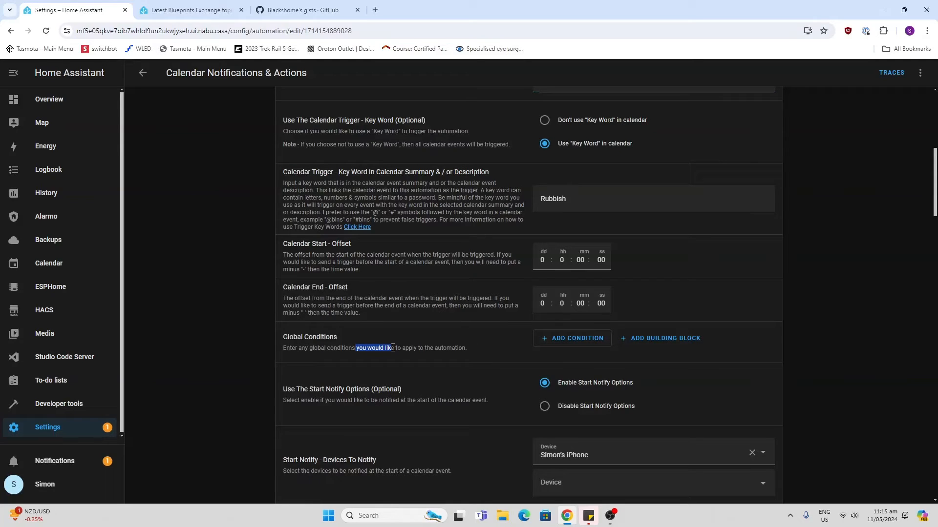
scroll(down, 3)
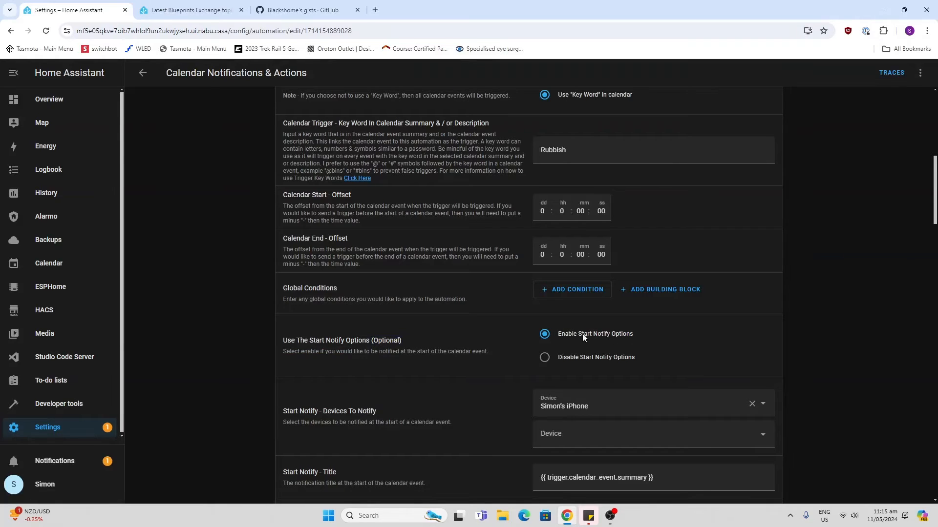
scroll(down, 3)
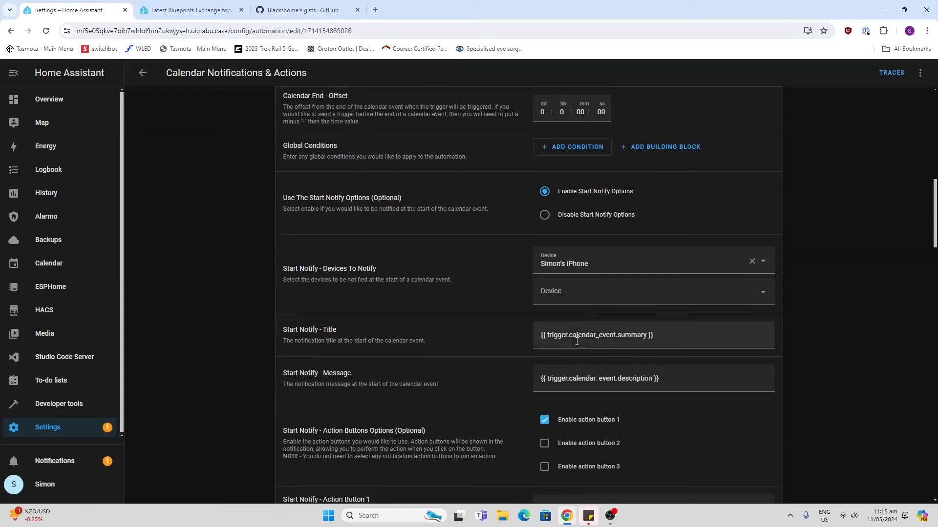
scroll(down, 3)
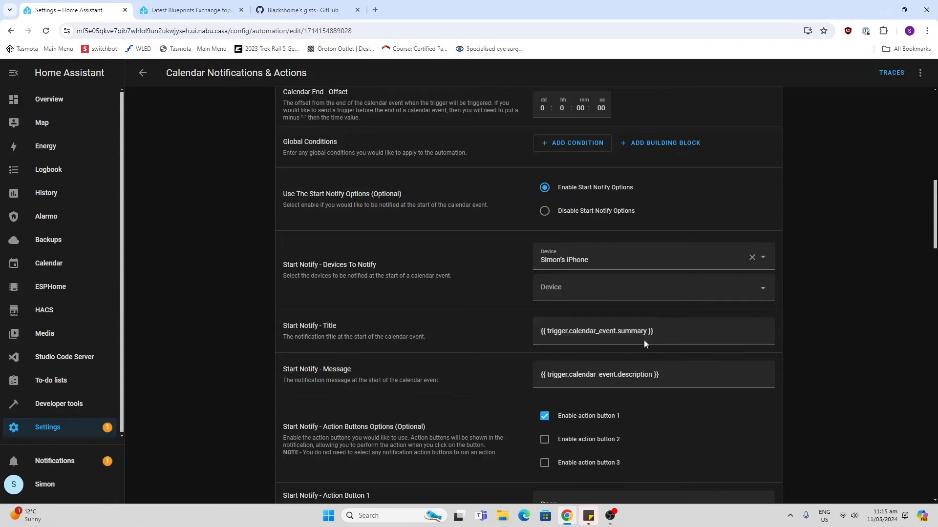
click(622, 331)
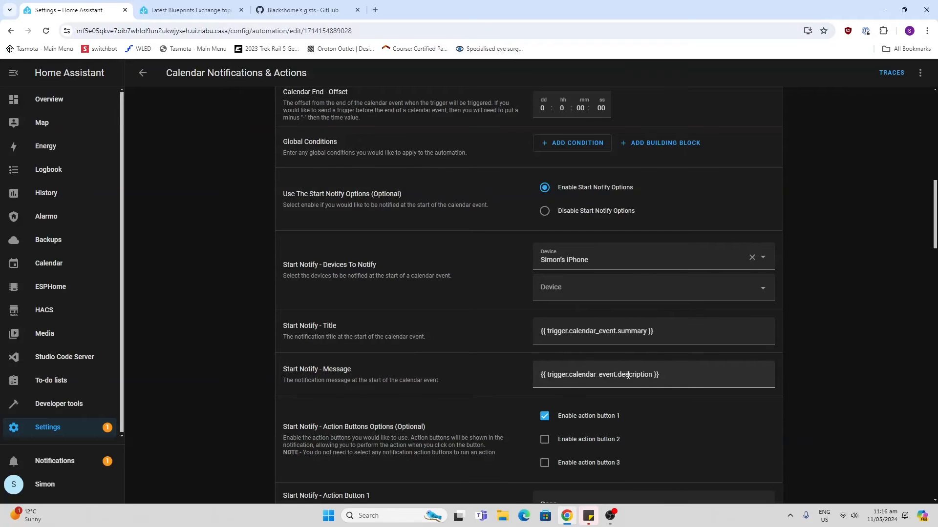
scroll(down, 3)
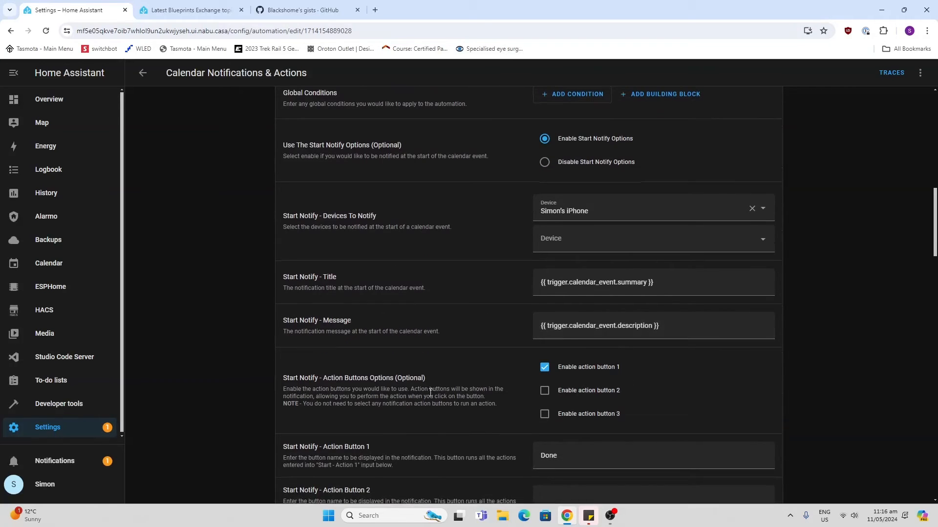
scroll(down, 3)
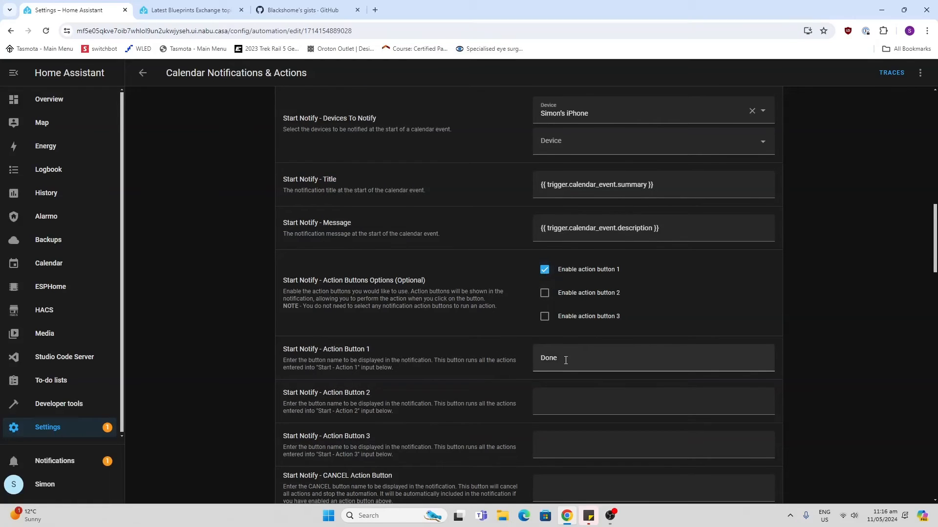
mouse_move(566, 390)
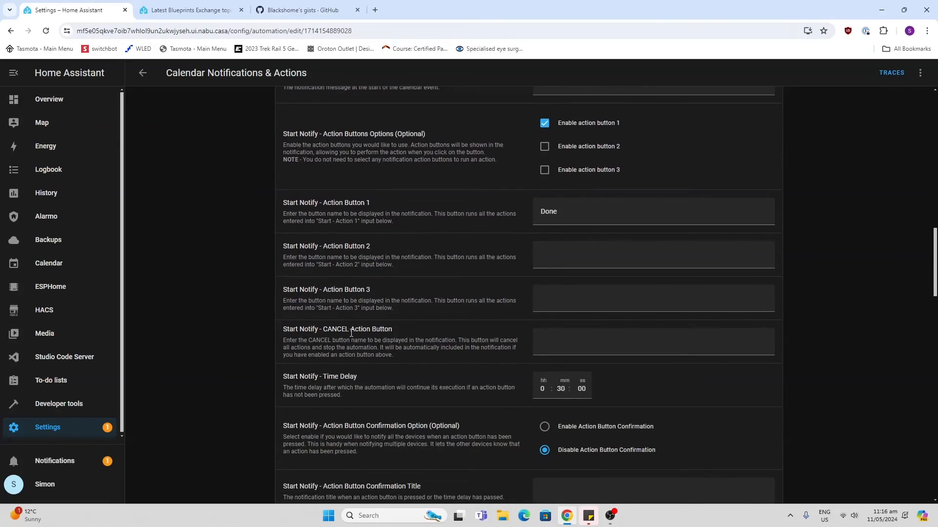
scroll(down, 3)
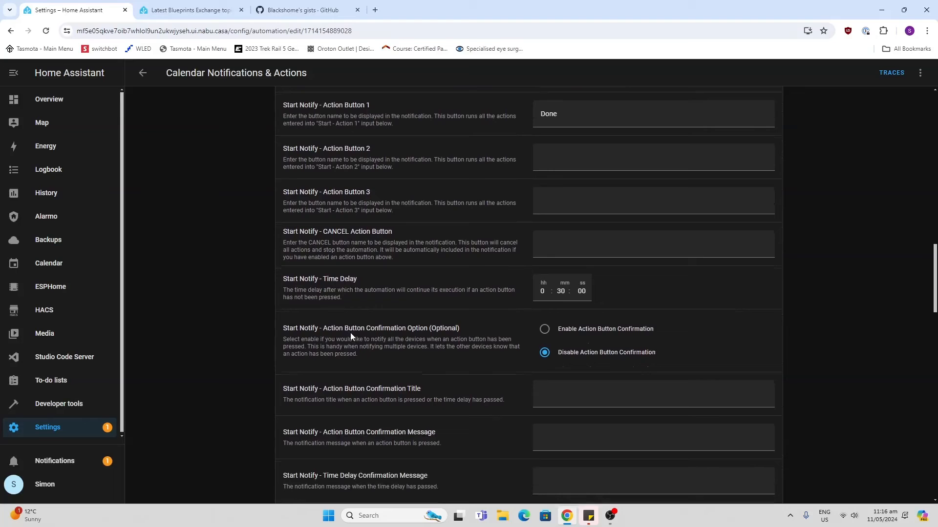
scroll(down, 3)
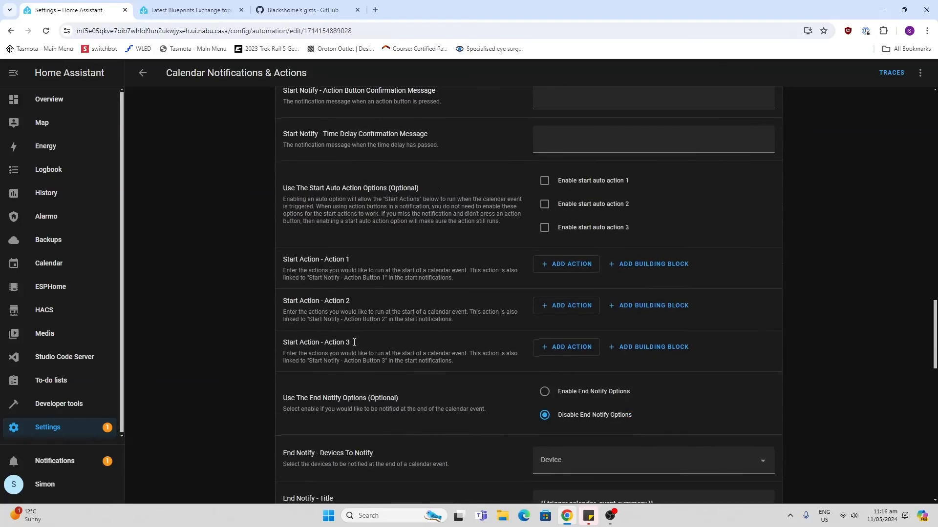
scroll(down, 3)
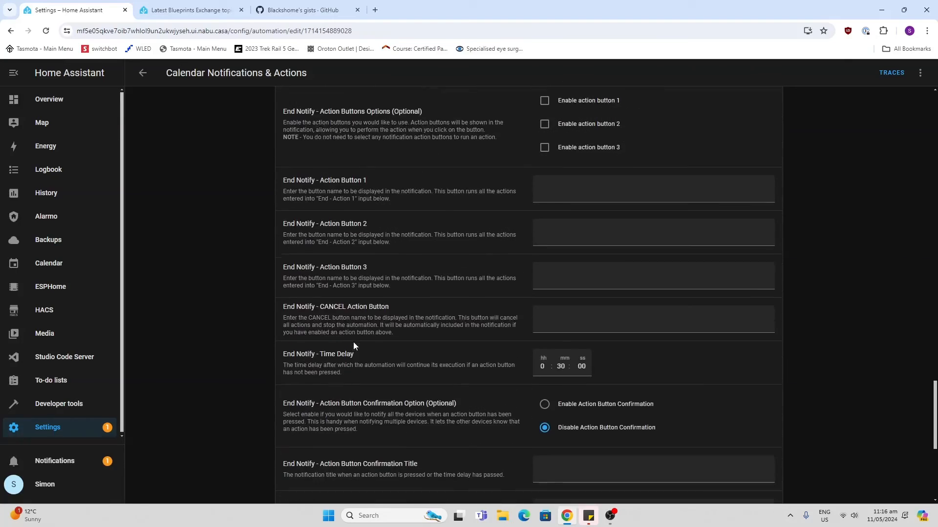
scroll(down, 3)
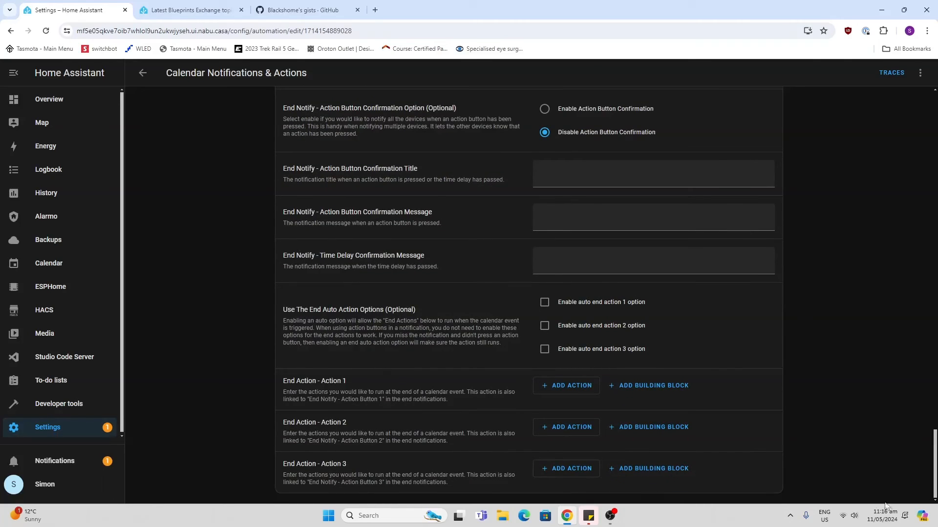
mouse_move(852, 505)
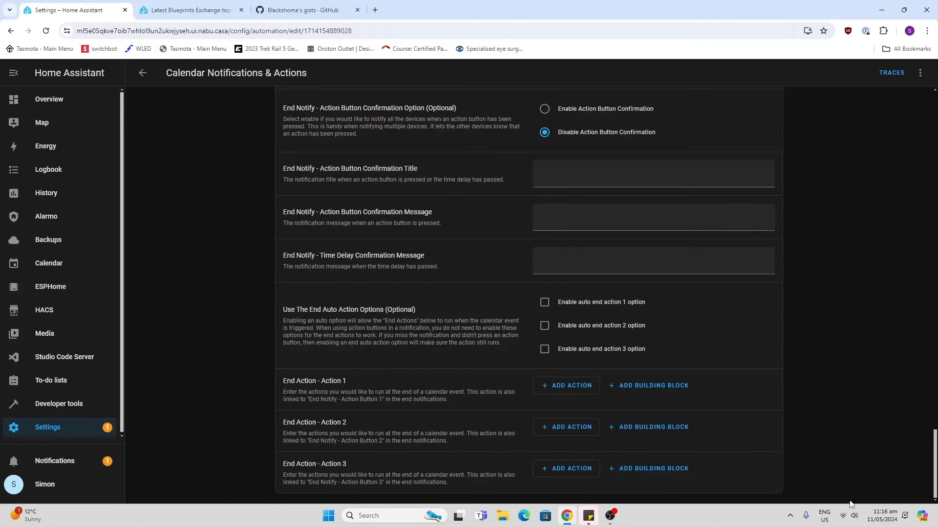